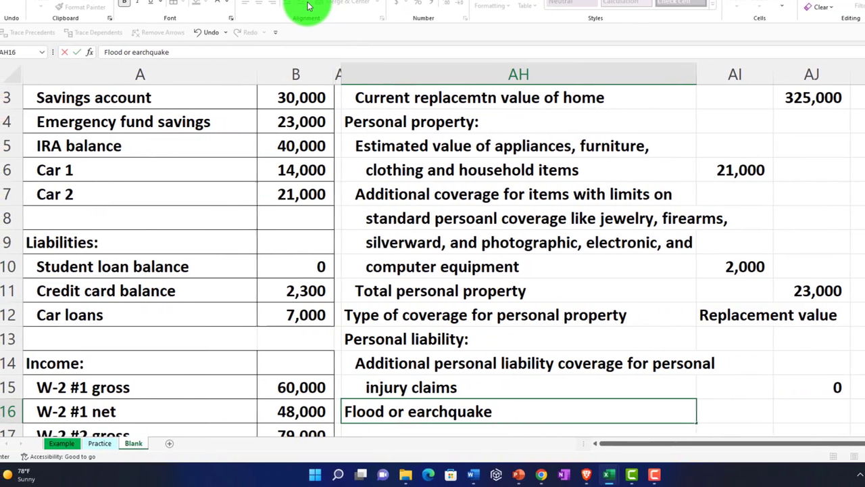
Enter 'Flood or earchquake coverage excluded from home insurance policies' across cells AH16 and AH17
text(coverage excluded from)
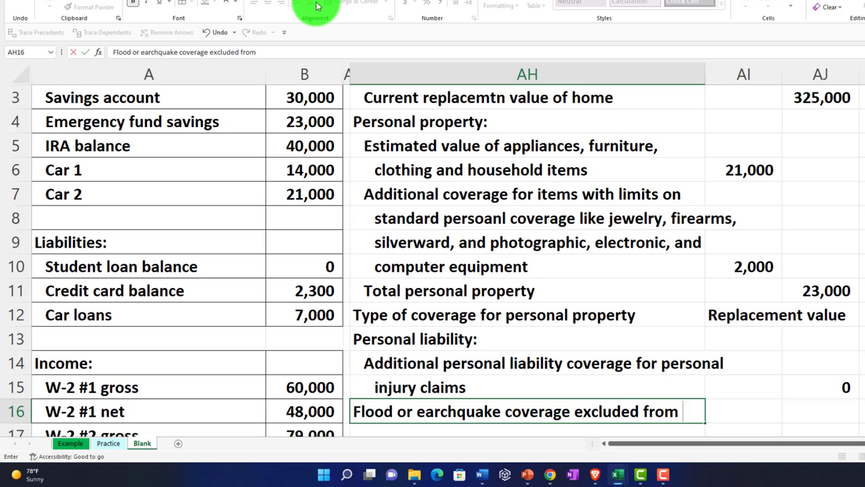
text(home)
click(527, 430)
text(insurance p)
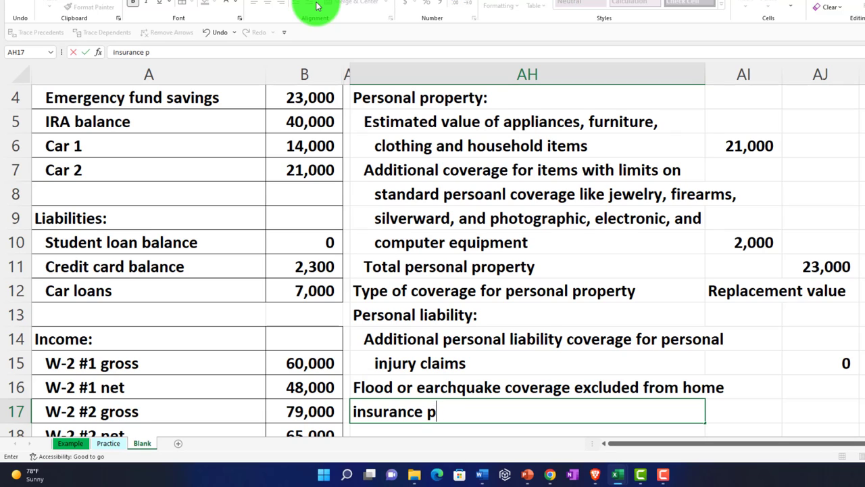
text(olicies)
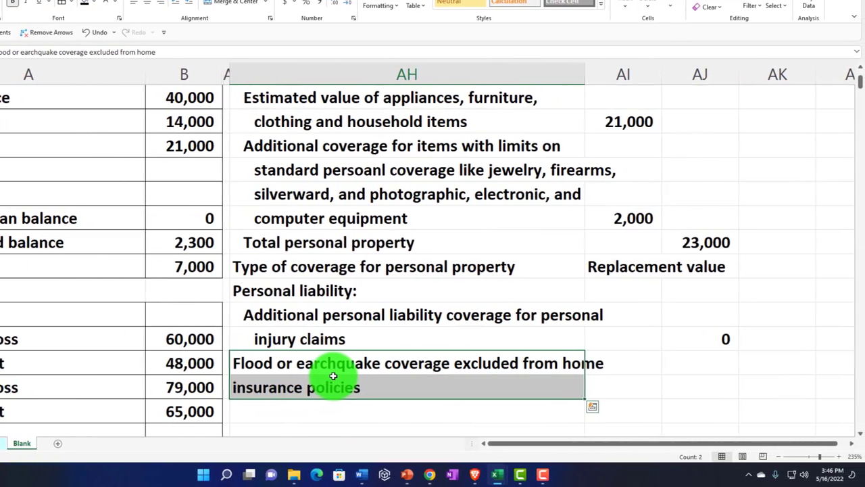
Move the flood label down a row, head AH16 'Specialized Coverages:', and indent the label
key(ctrl+x)
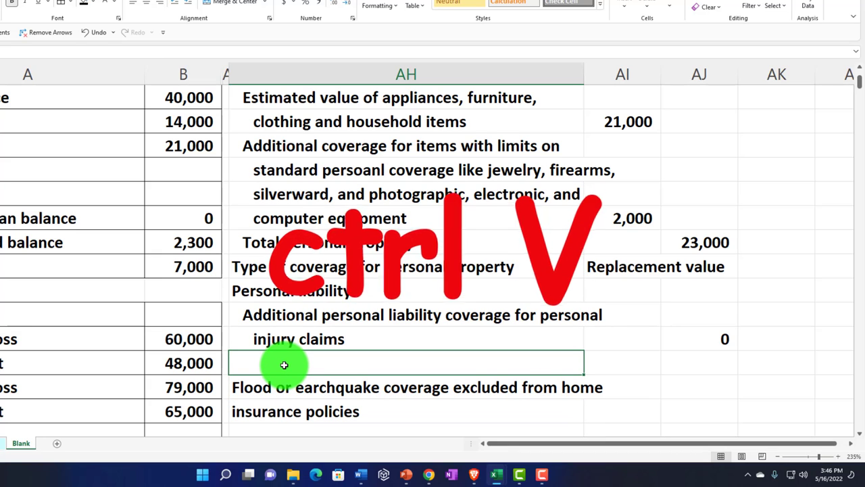
key(ctrl+v)
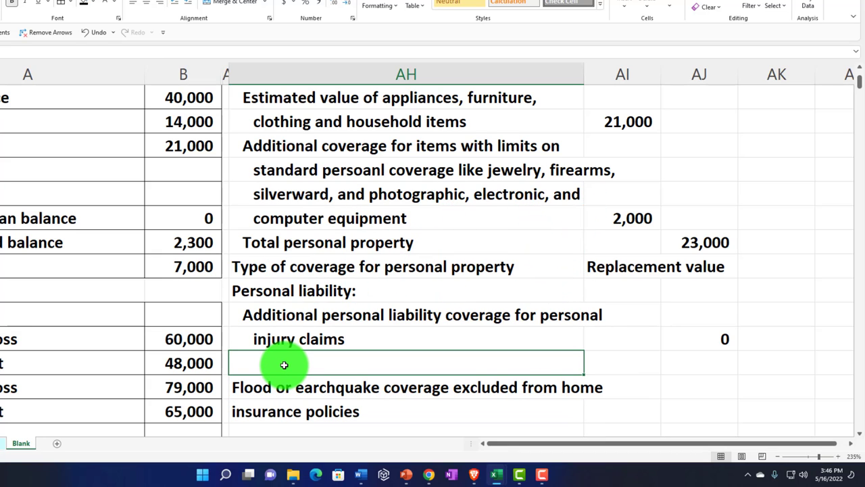
text(Specialized Cov)
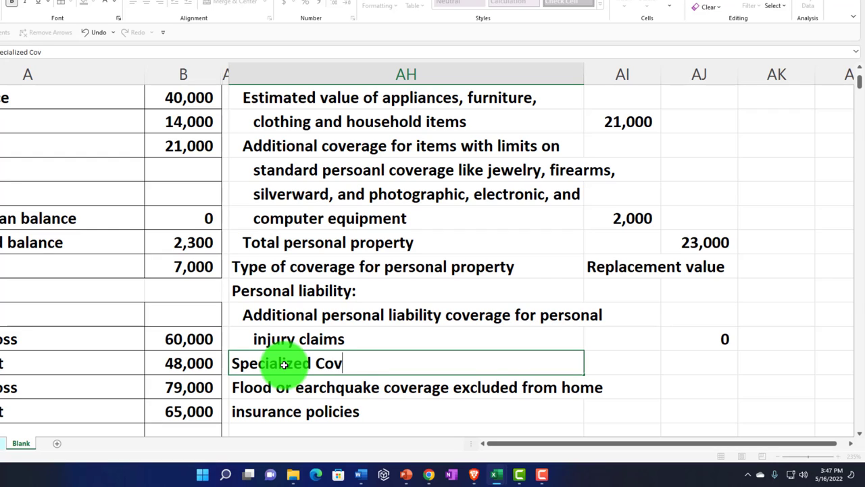
text(erages:)
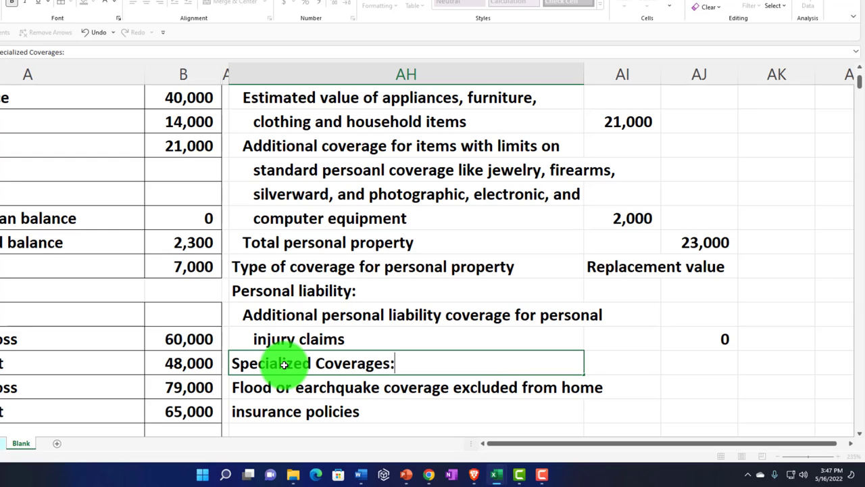
click(282, 395)
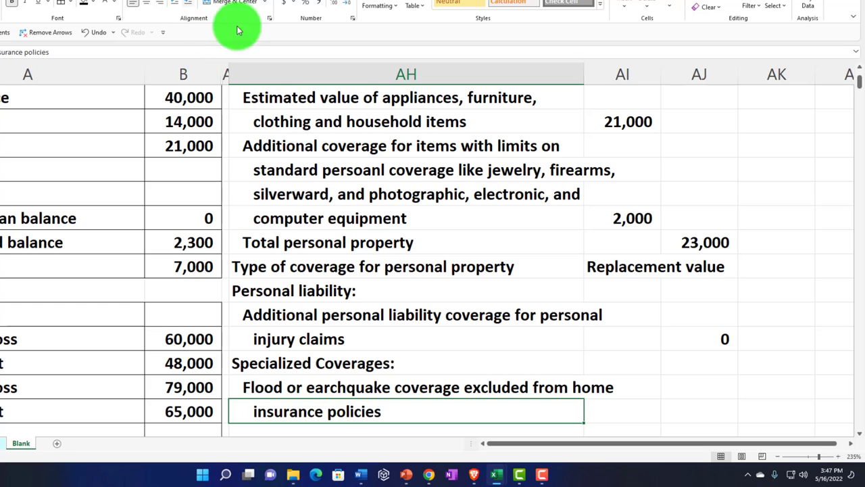
Enter 0 in AJ18, label AH19 'Total property insurance needed', and start =SUM in AJ19
click(696, 408)
text(Total property)
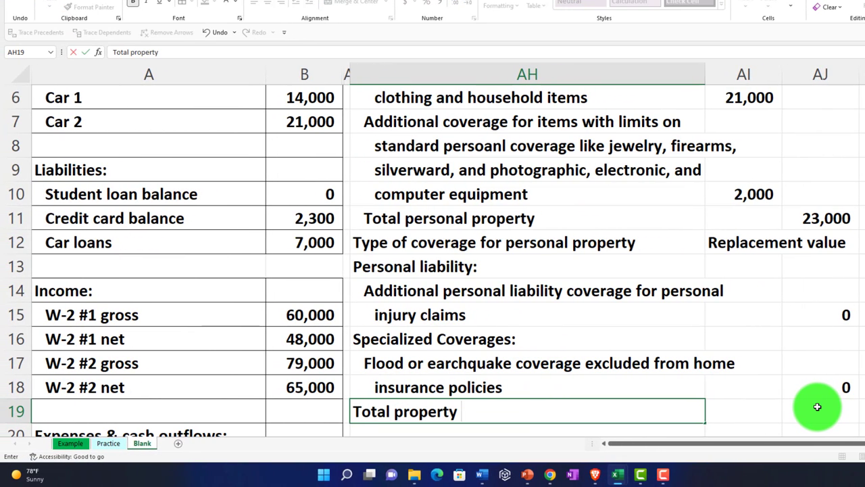
text(insurance)
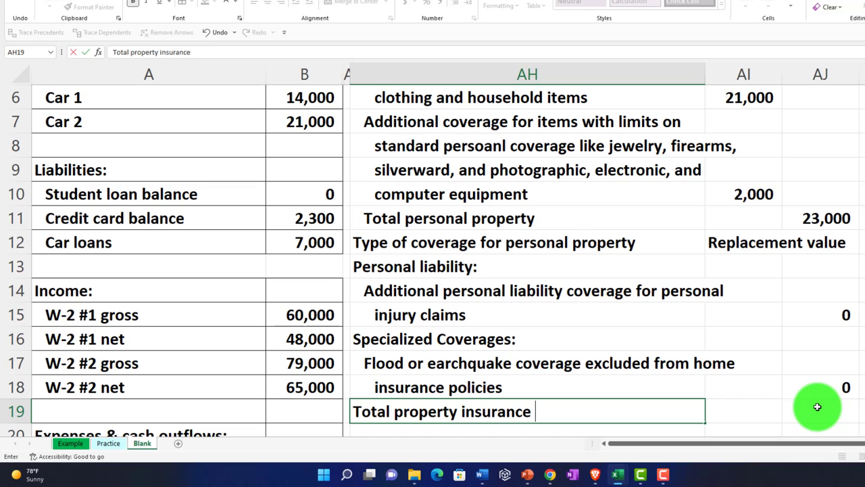
text(needed)
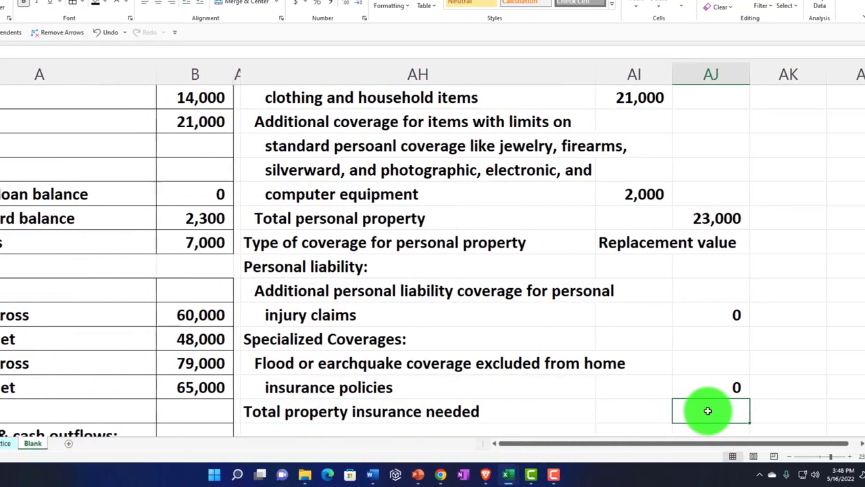
text(=sum)
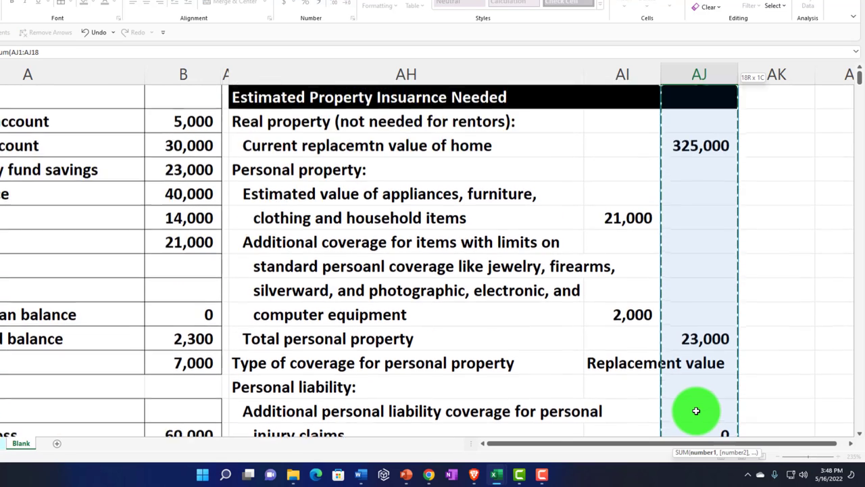
Apply All Borders and a light blue fill to the table range AH2:AJ19
scroll(down, 3)
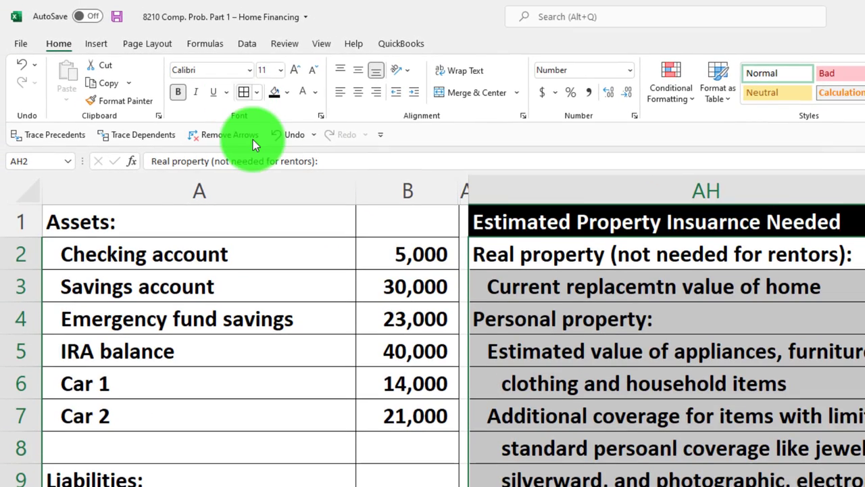
click(289, 92)
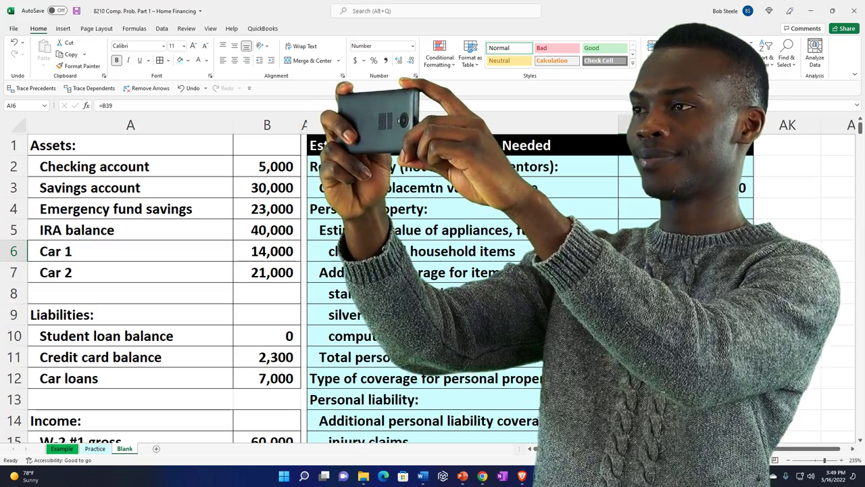
Scroll the sheet and switch to the Review tab's proofing tools
scroll(down, 3)
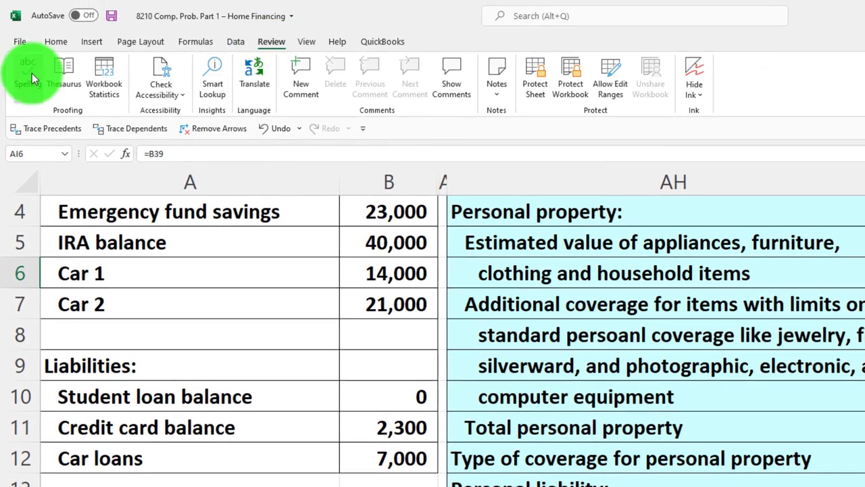
Spell-check, fixing persoanl, silverward, earchquake, Insuarnce, rentors and replacemtn; then select column B
click(27, 73)
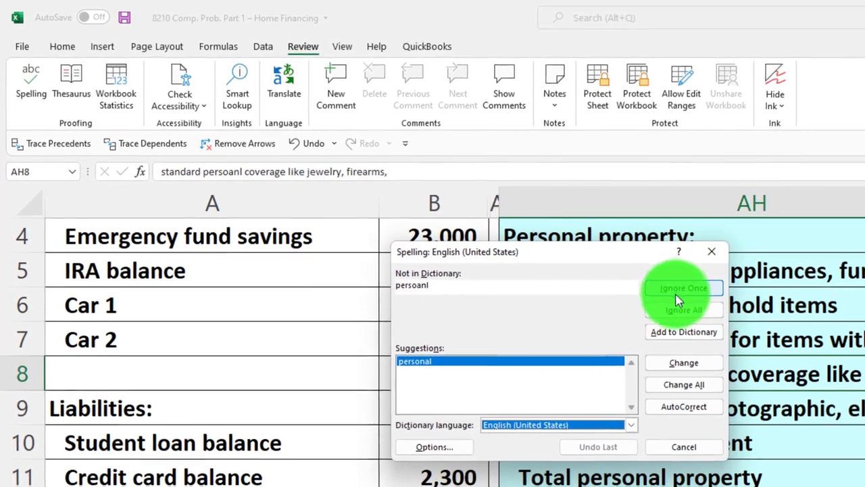
click(684, 288)
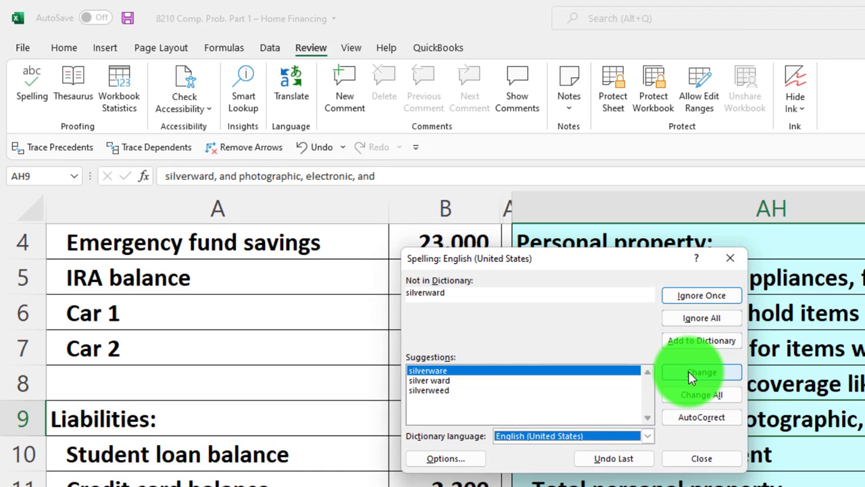
click(700, 371)
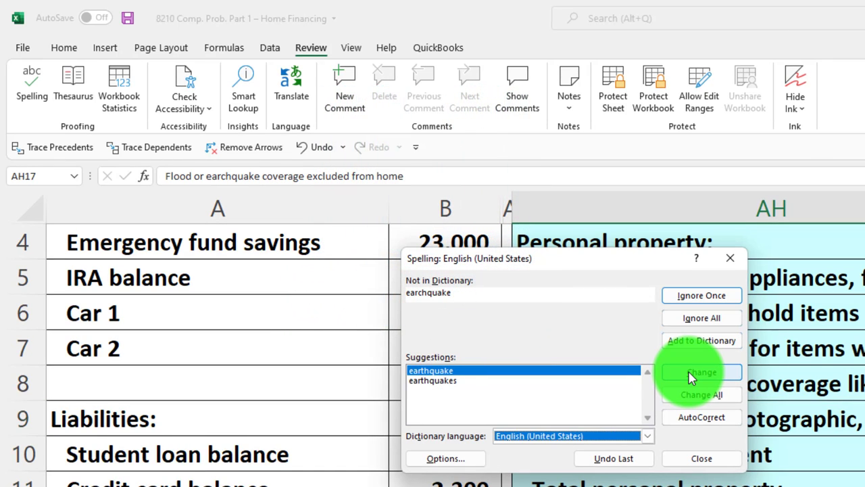
click(702, 371)
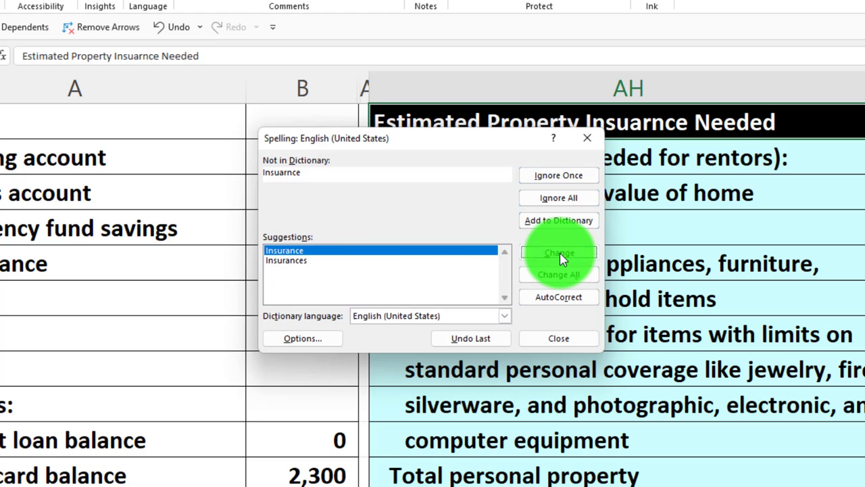
click(558, 252)
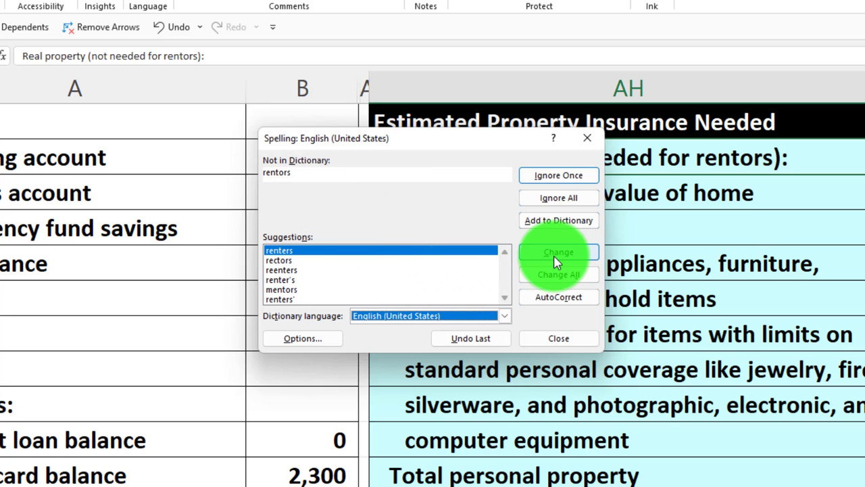
click(558, 253)
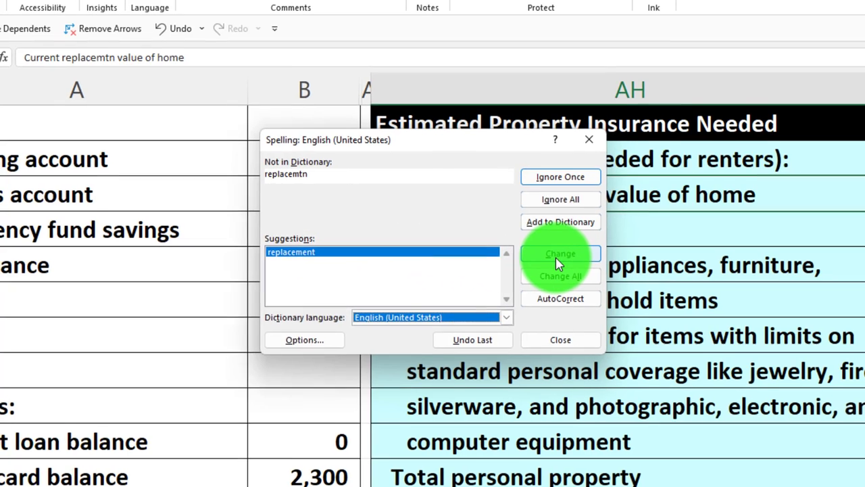
click(560, 253)
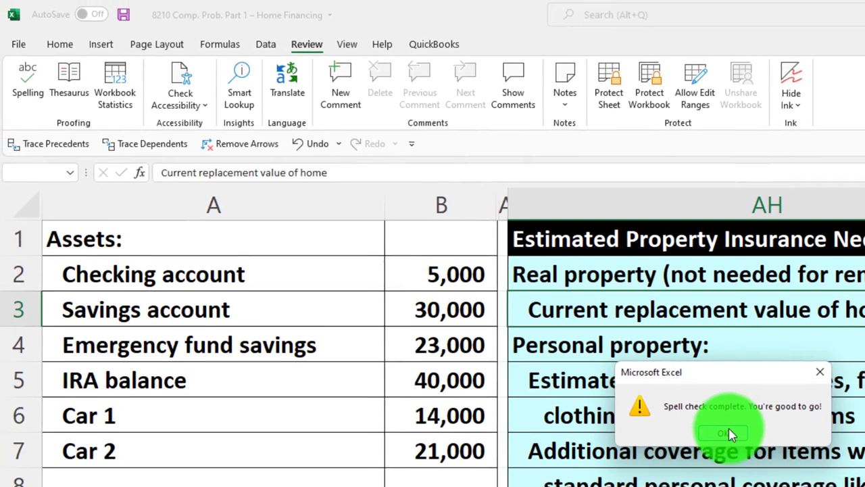
click(724, 432)
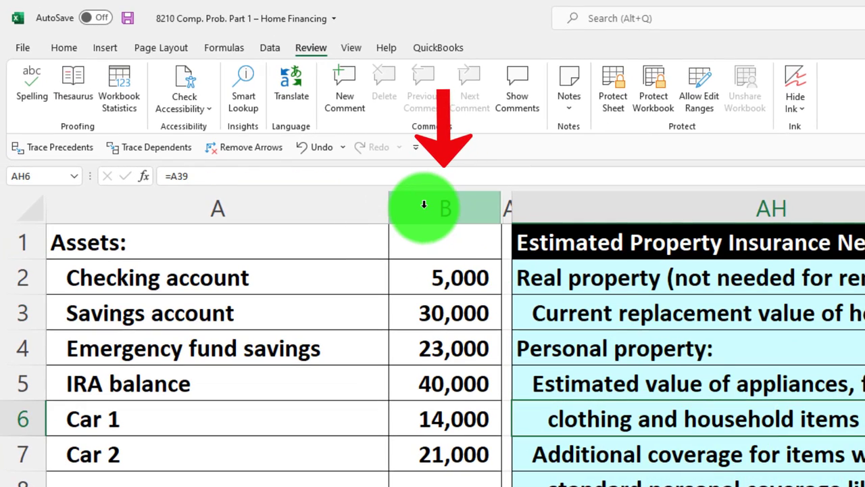
click(443, 208)
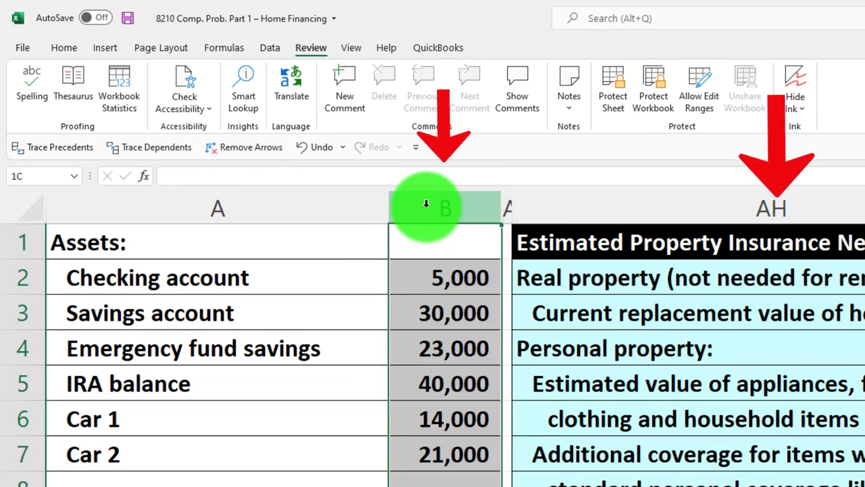